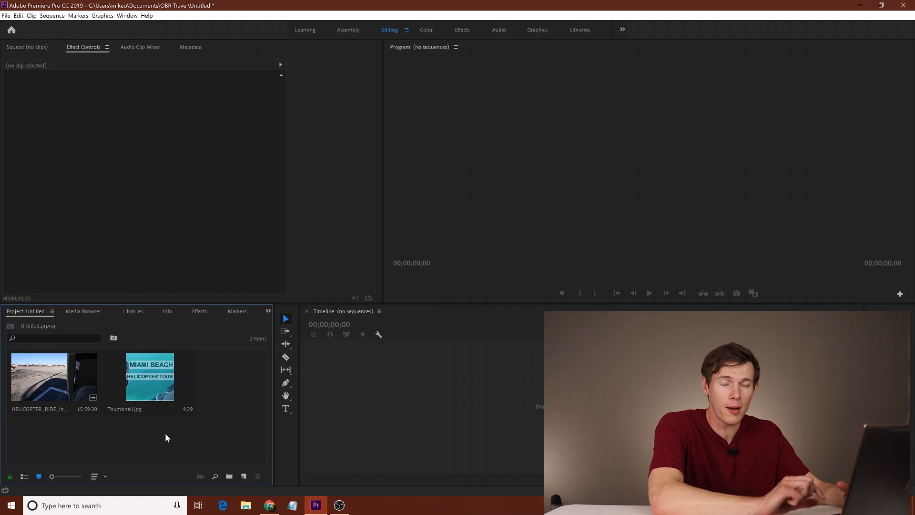
Step: Create a 720x720 sequence named Thumbnail holding Thumbnail.jpg on track V1
left_click(150, 376)
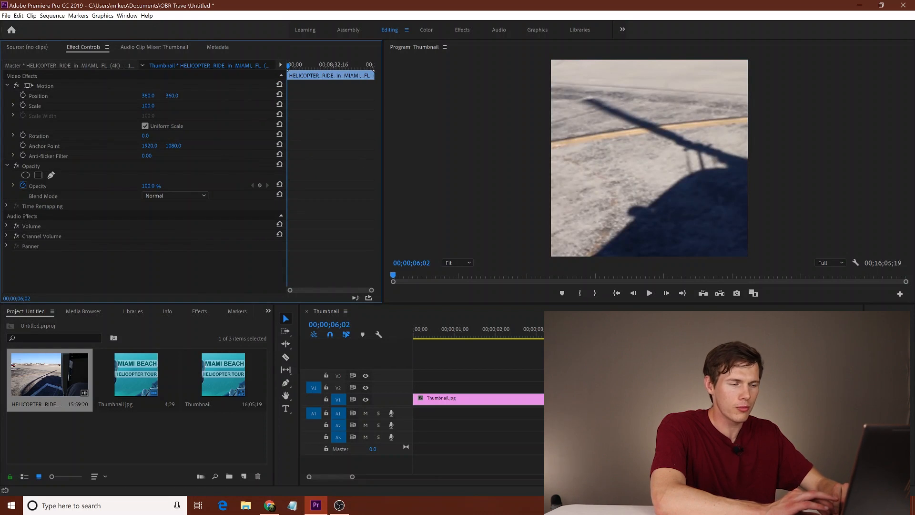
left_click(149, 106)
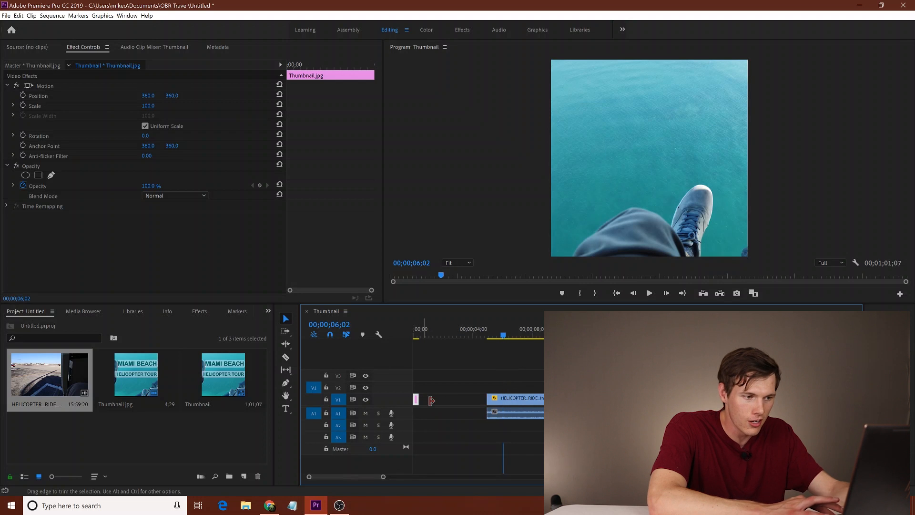
left_click(432, 402)
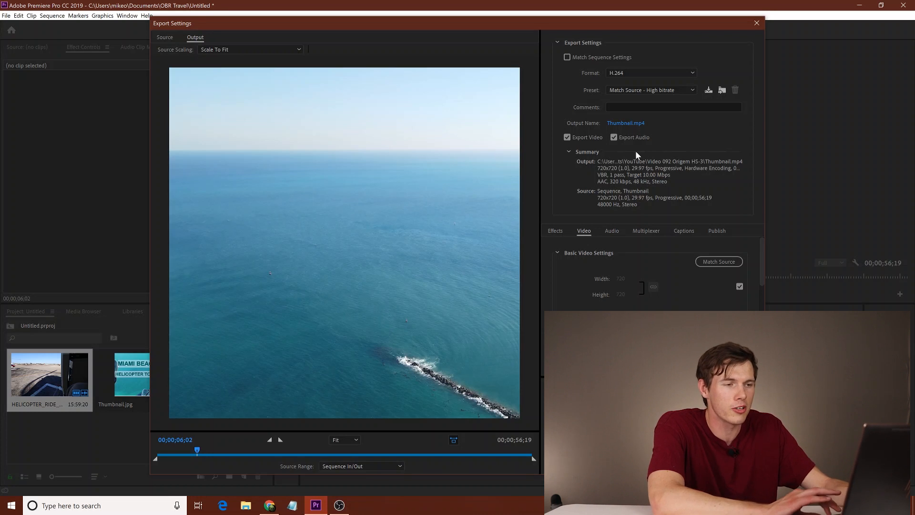
mouse_move(587, 81)
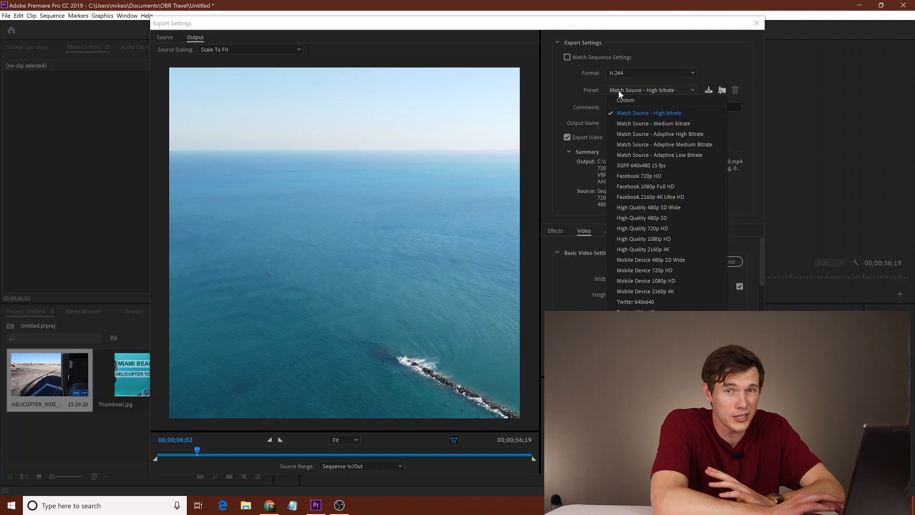
mouse_move(649, 218)
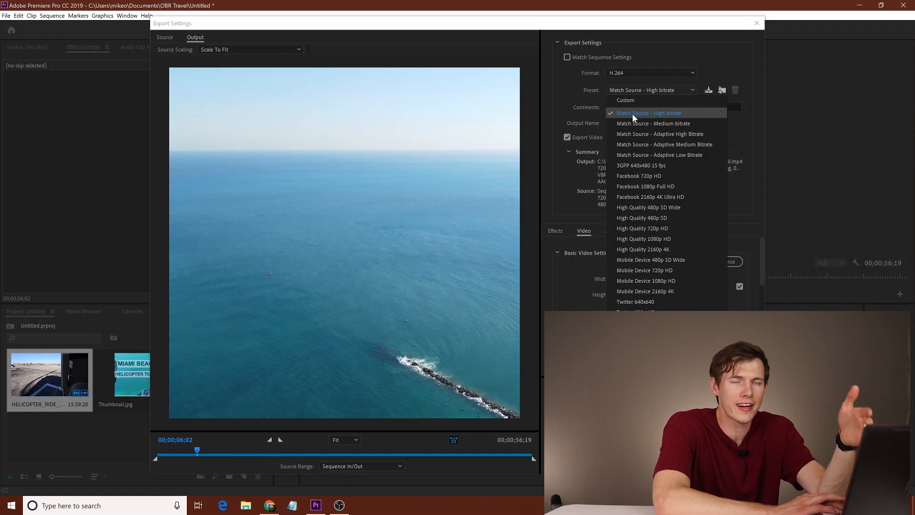
left_click(648, 112)
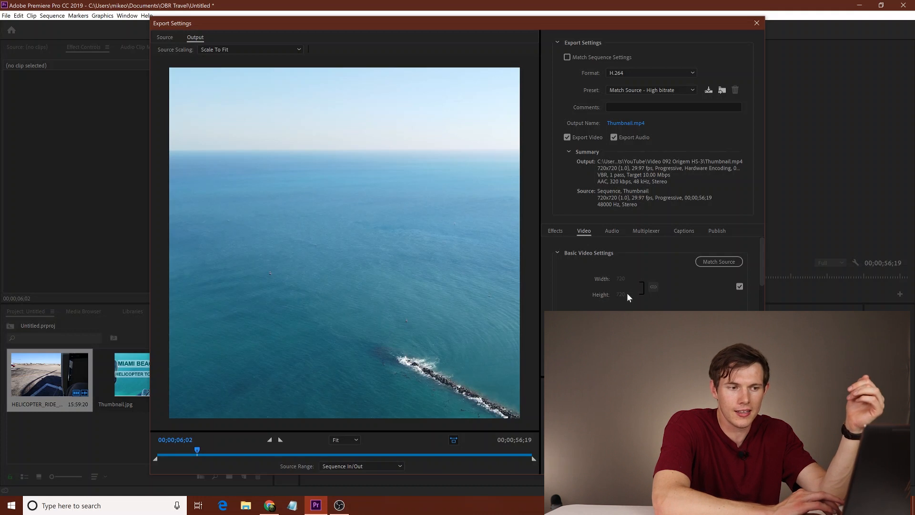
mouse_move(619, 294)
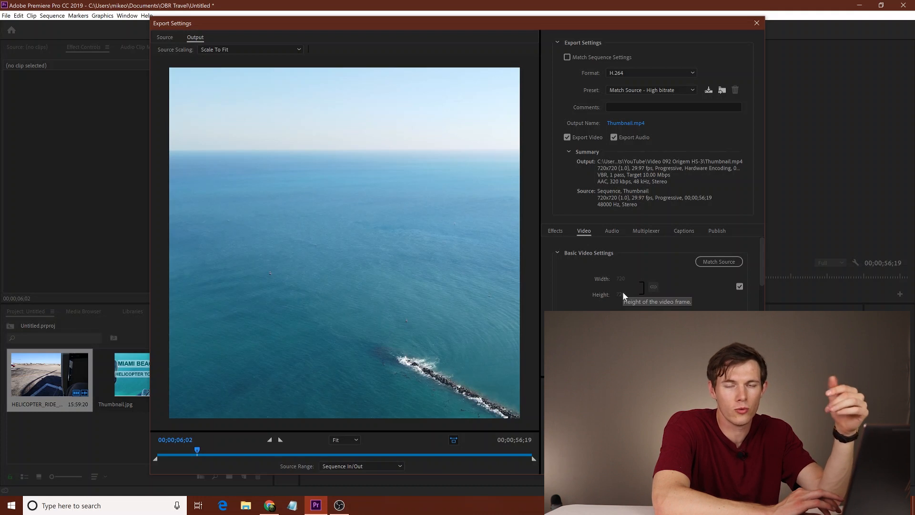